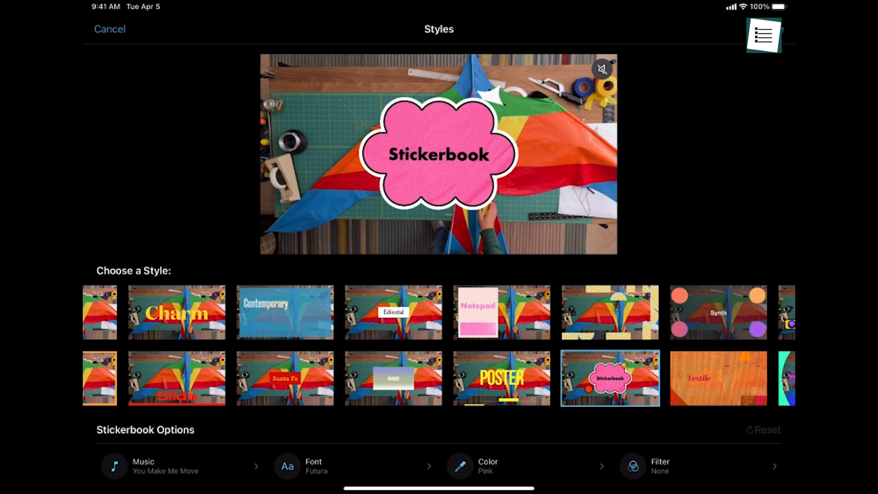
- Apply the Stickerbook style, drop a title over the start of the motorcycle clip and adjust its colour balance
{"action": "left_click", "coordinate": [110, 28]}
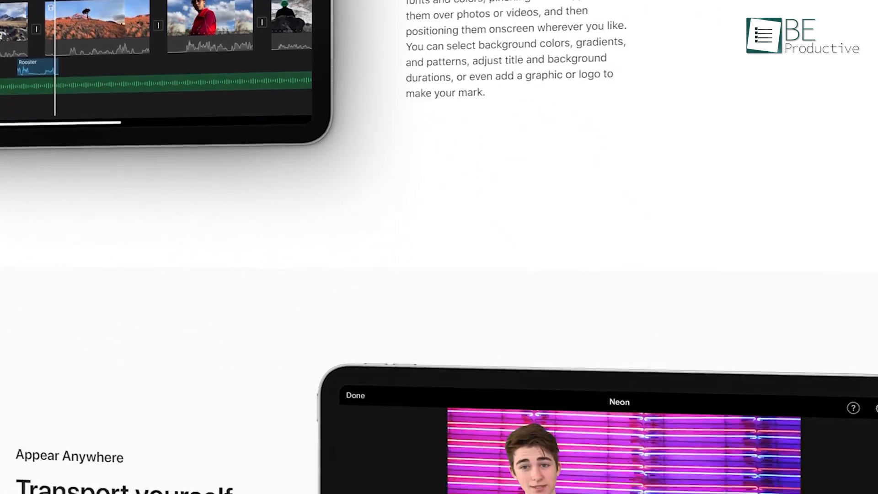
{"action": "scroll", "scroll_direction": "down", "scroll_amount": 3}
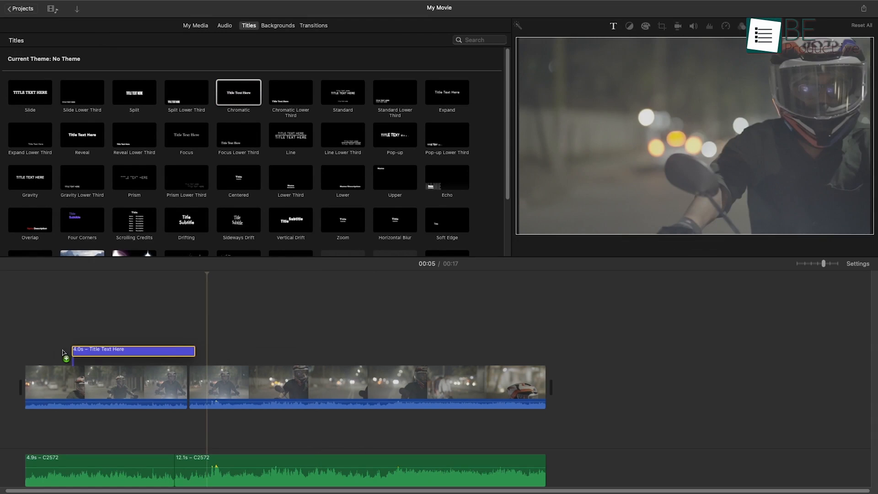
{"action": "left_click_drag", "start_coordinate": [133, 351], "coordinate": [121, 356]}
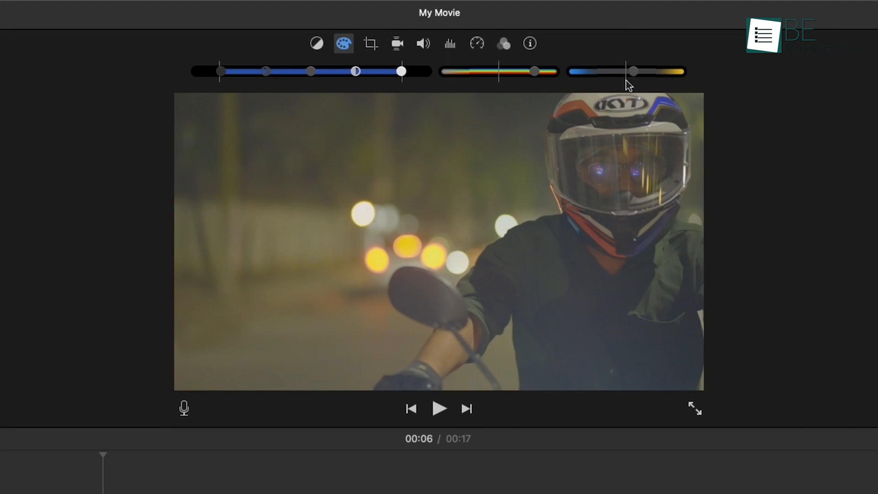
{"action": "left_click", "coordinate": [440, 247]}
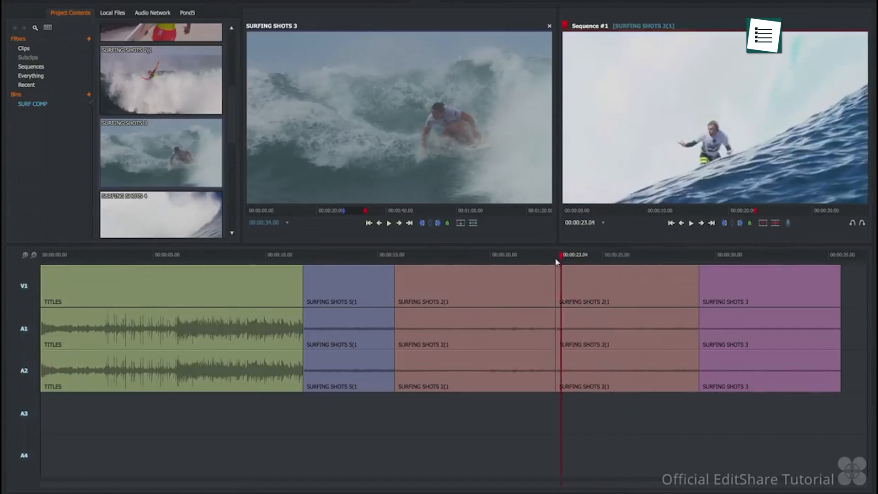
{"action": "right_click", "coordinate": [570, 275]}
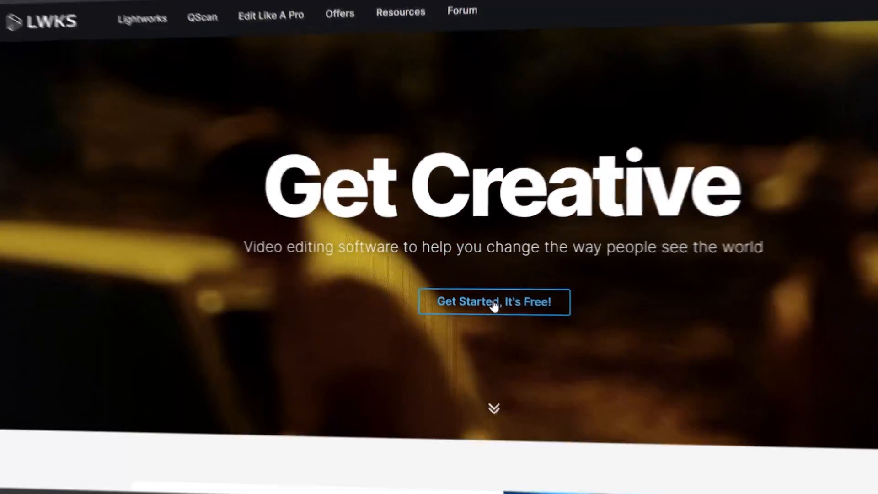
{"action": "left_click", "coordinate": [493, 301]}
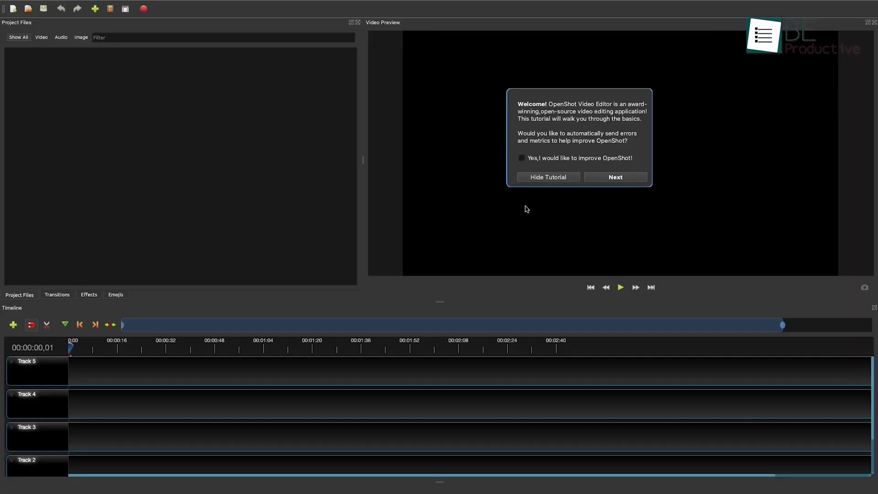
- Hide the welcome tutorial and bring up the Import Files picker
{"action": "left_click", "coordinate": [547, 177]}
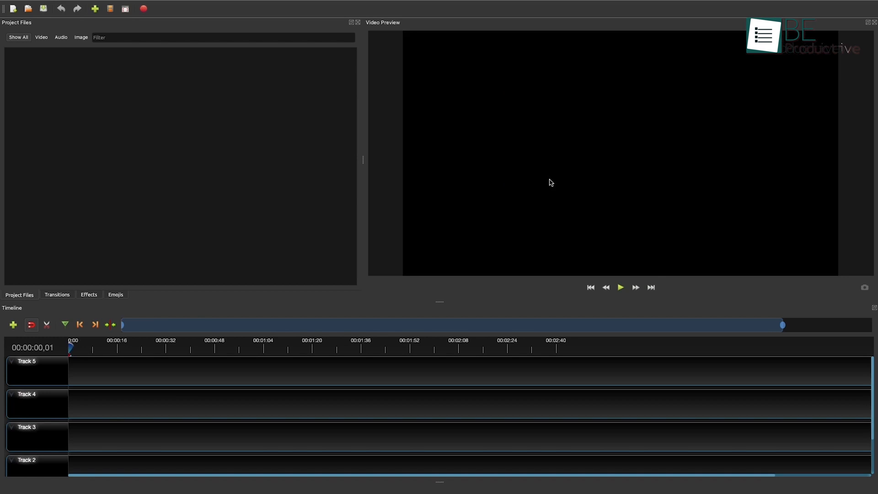
{"action": "left_click", "coordinate": [94, 8]}
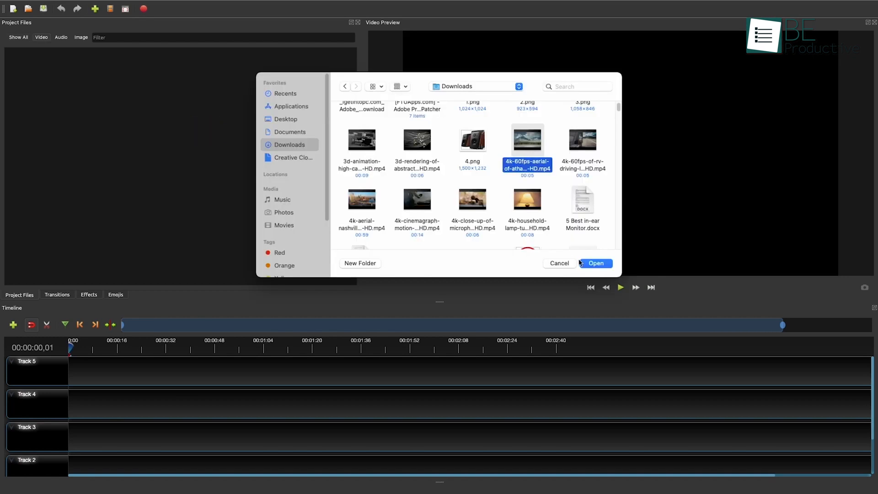
- Import the aerial river clip onto the timeline, zoom in, and place the RV driving clip on Track 5
{"action": "left_click", "coordinate": [595, 263]}
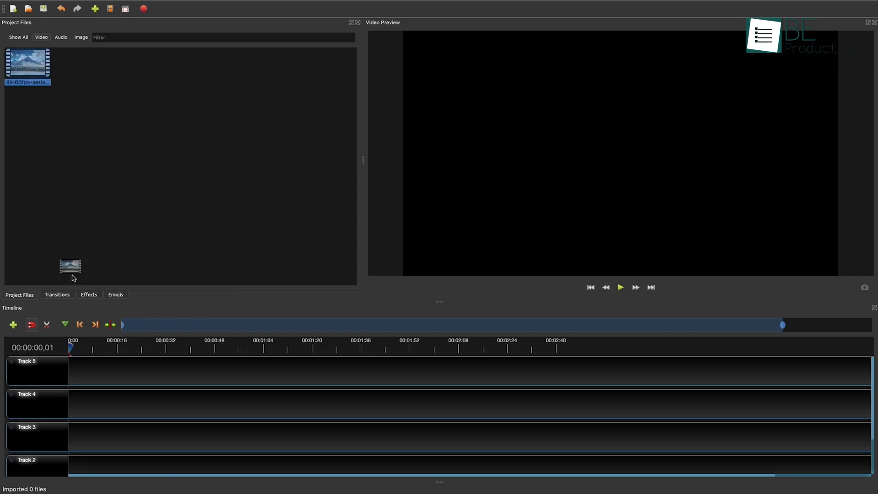
{"action": "left_click_drag", "start_coordinate": [70, 266], "coordinate": [79, 373]}
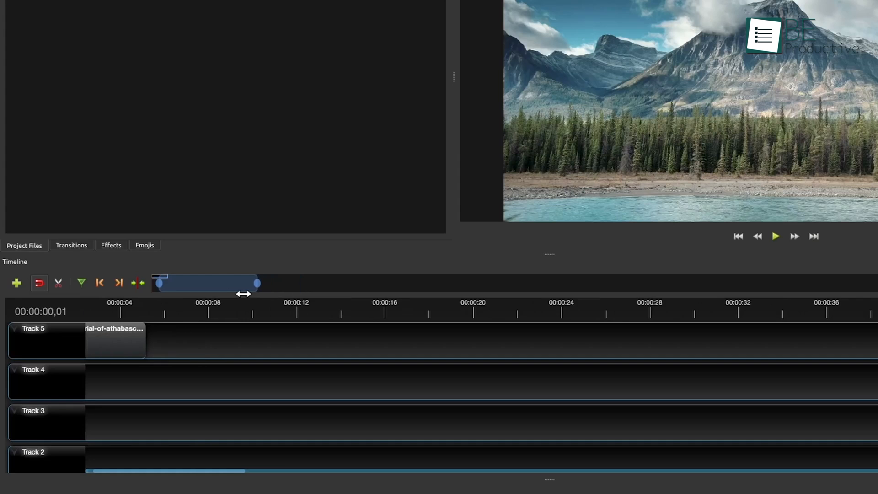
{"action": "left_click_drag", "start_coordinate": [258, 282], "coordinate": [192, 283]}
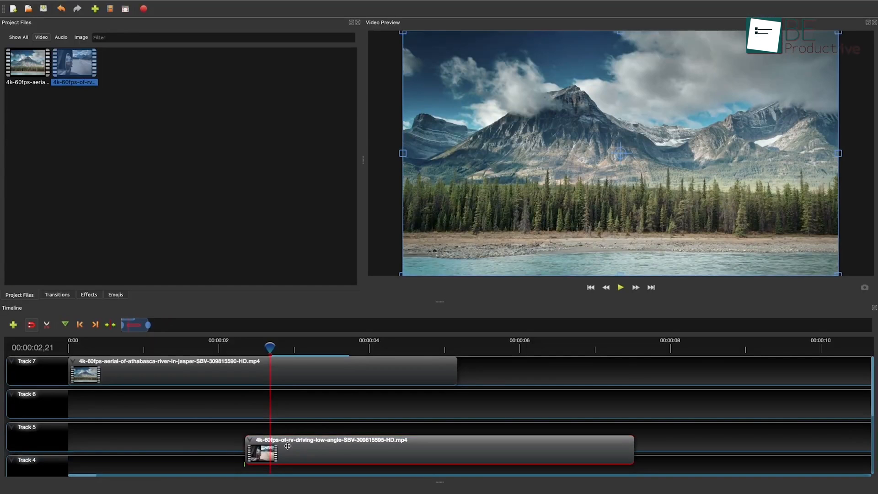
{"action": "left_click_drag", "start_coordinate": [287, 448], "coordinate": [420, 402]}
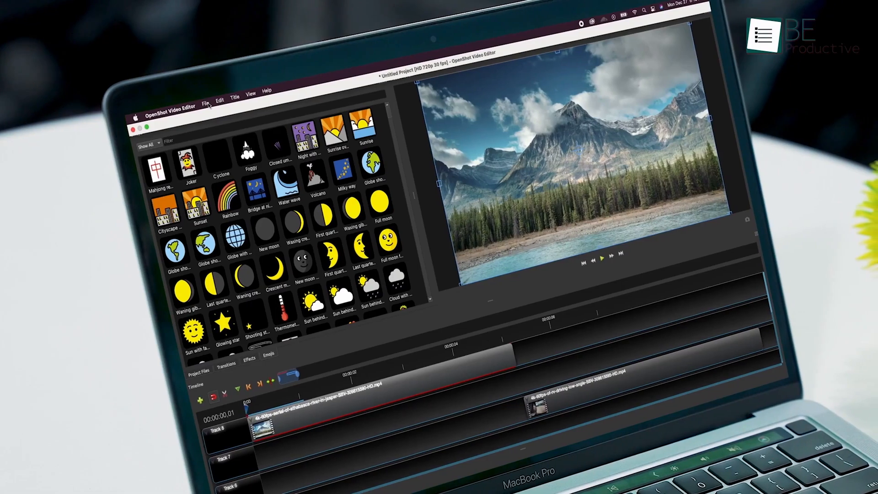
- Show the Emojis collection in the Project Files panel beside the mountain preview
{"action": "left_click", "coordinate": [184, 92]}
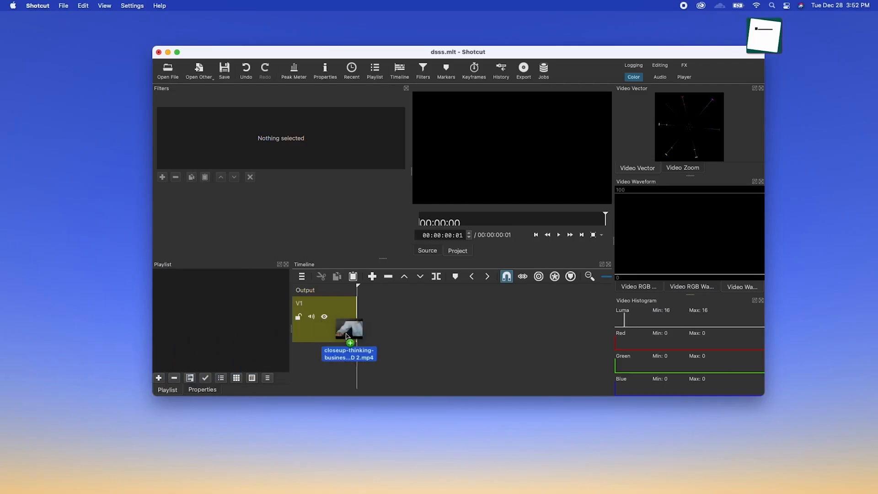
- Add the closeup business clip to track V1 and browse video filters for the river clip
{"action": "left_click_drag", "start_coordinate": [349, 329], "coordinate": [465, 319]}
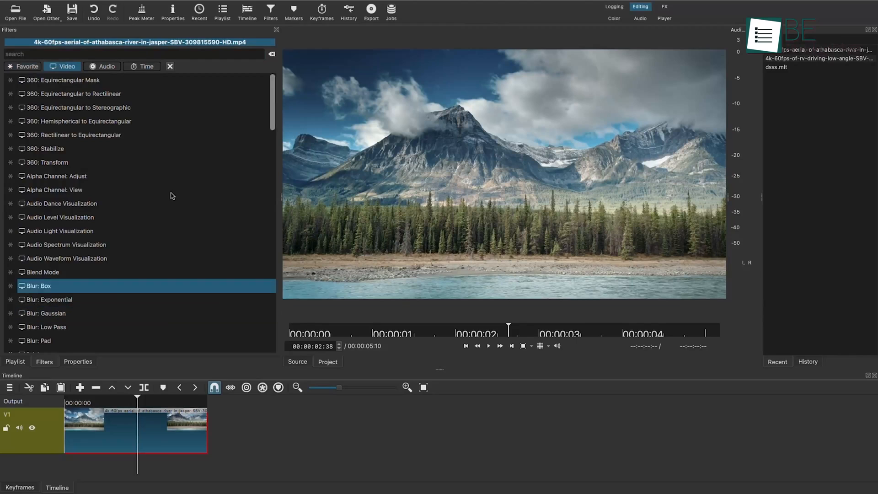
{"action": "left_click", "coordinate": [78, 107]}
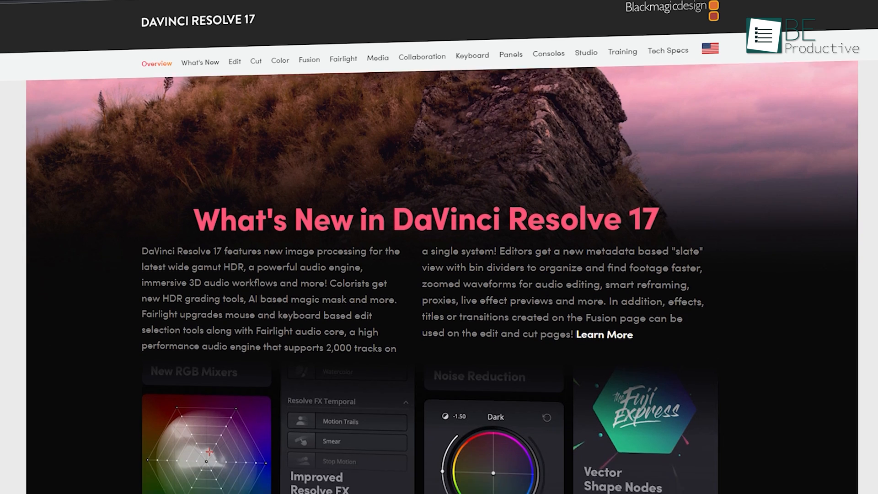
- From the edit page, show the Project Members panel listing the project's collaborator
{"action": "scroll", "scroll_direction": "down", "scroll_amount": 3}
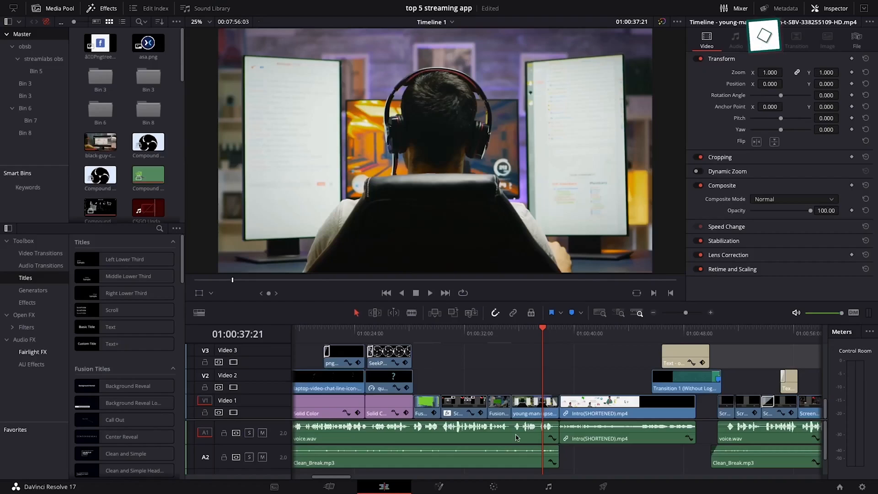
{"action": "left_click", "coordinate": [533, 406]}
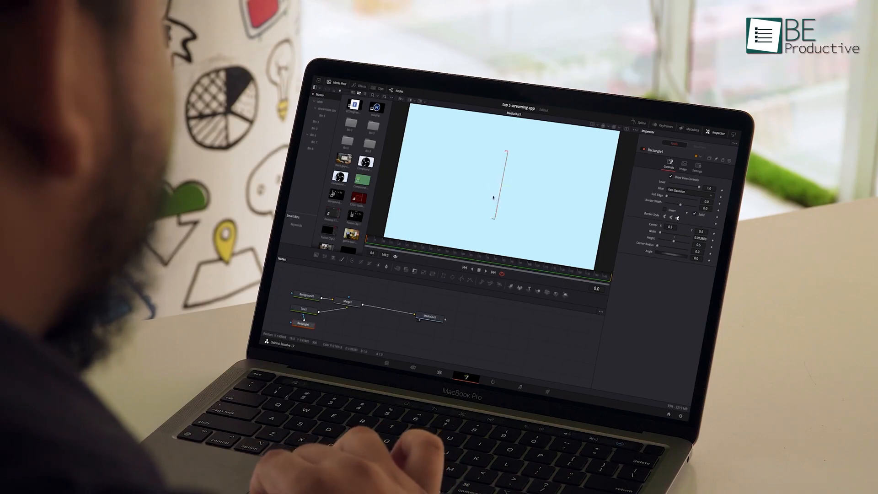
{"action": "left_click", "coordinate": [692, 459]}
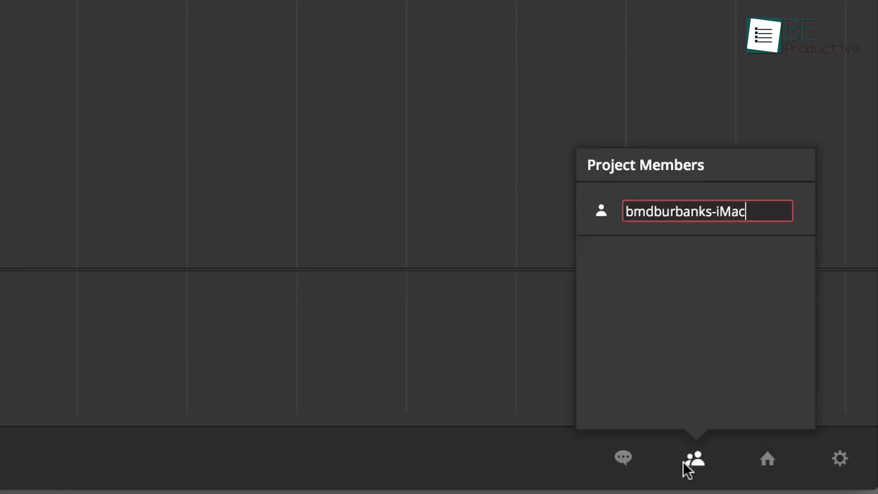